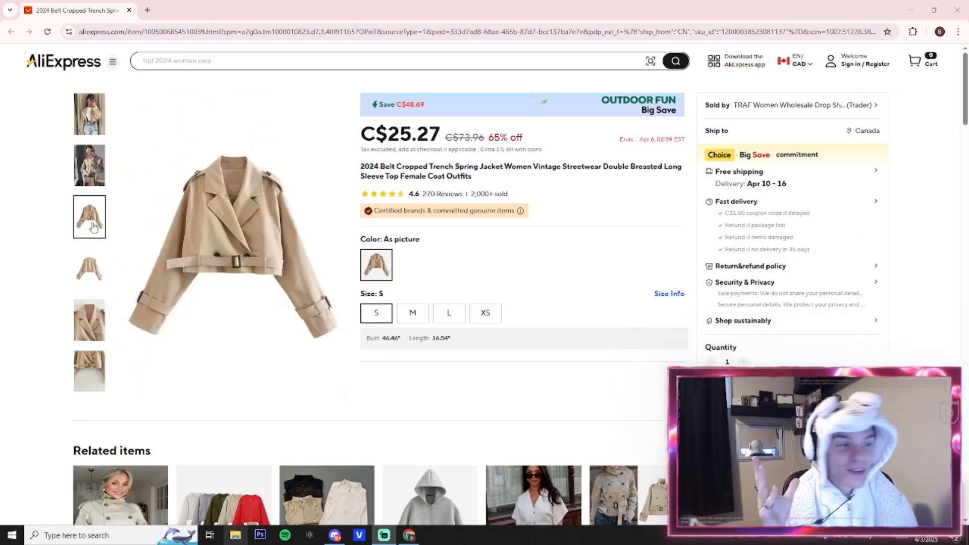
- View the cropped trench jacket's front photo, then switch to its back view
click(89, 268)
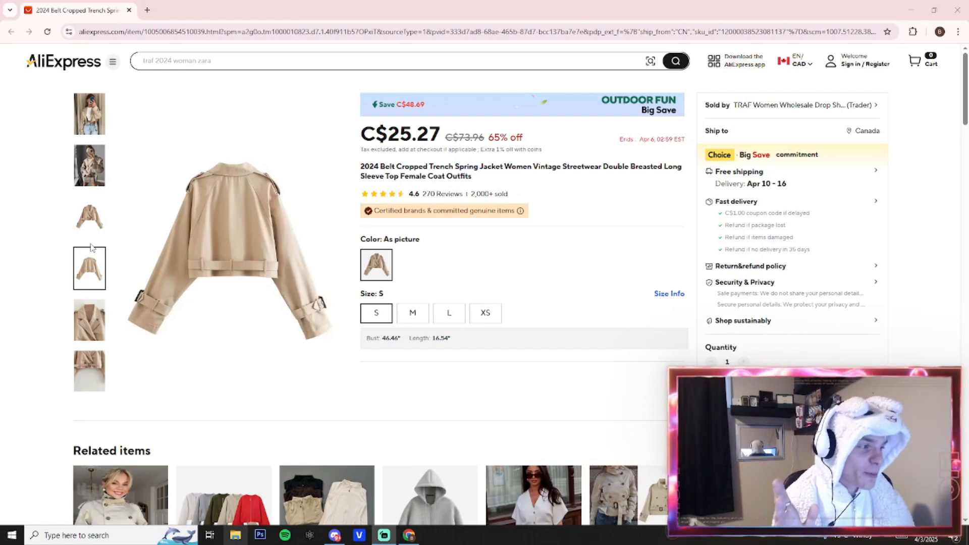
click(89, 217)
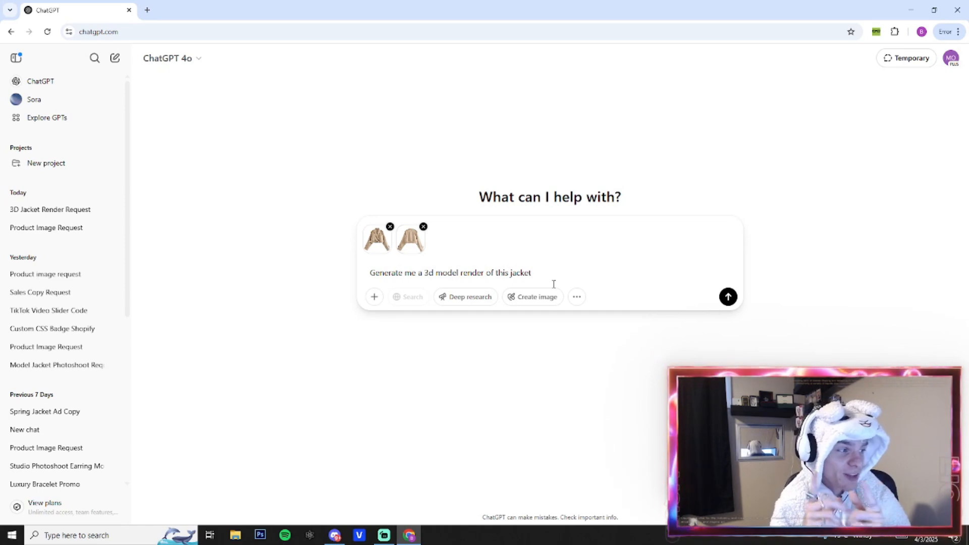
- Send the 3D render prompt with both jacket photos and download the generated render
click(727, 297)
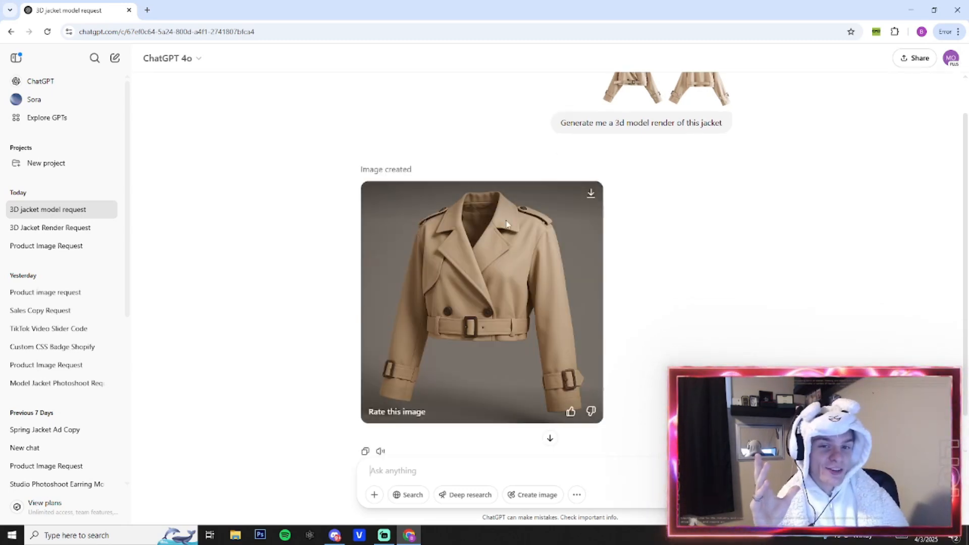
click(482, 302)
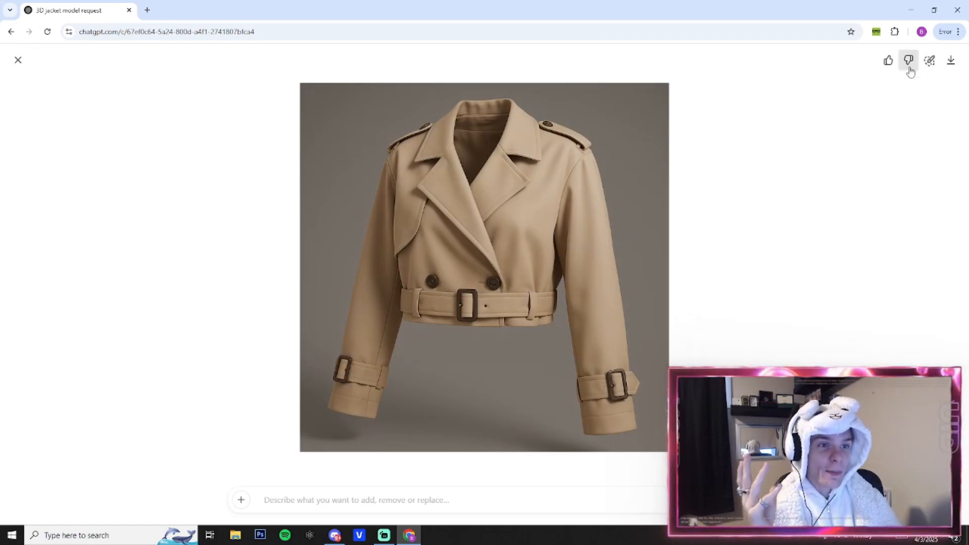
click(950, 60)
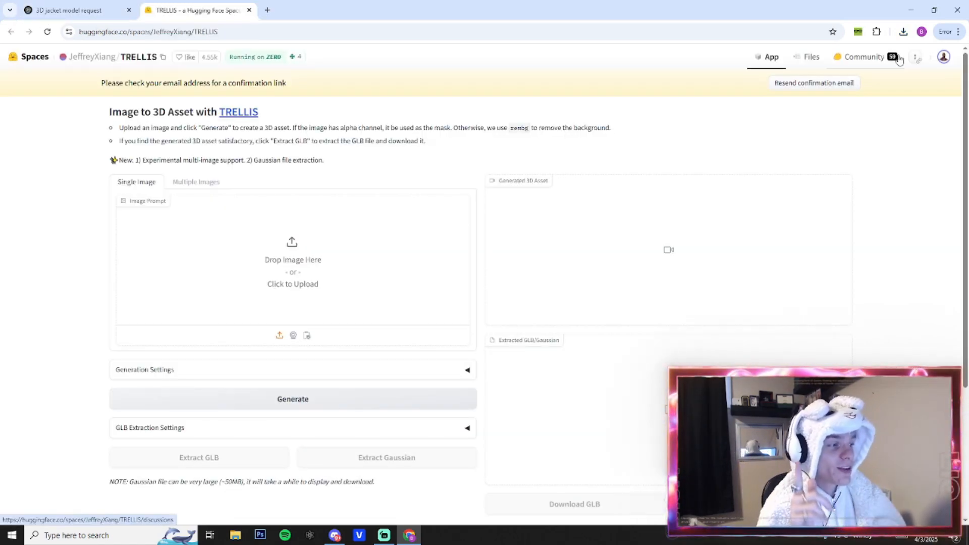
- Generate a 3D asset from the jacket render in TRELLIS and extract its GLB
click(903, 31)
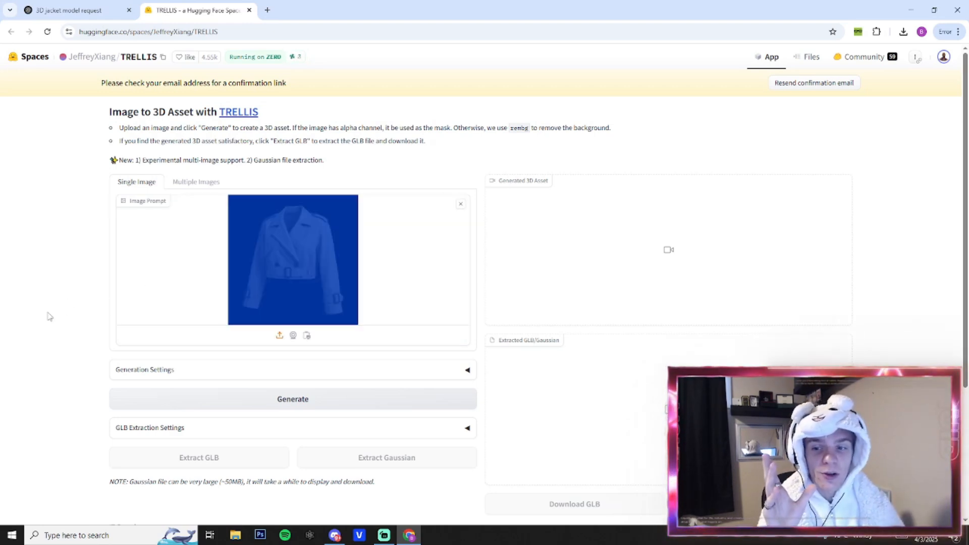
click(292, 399)
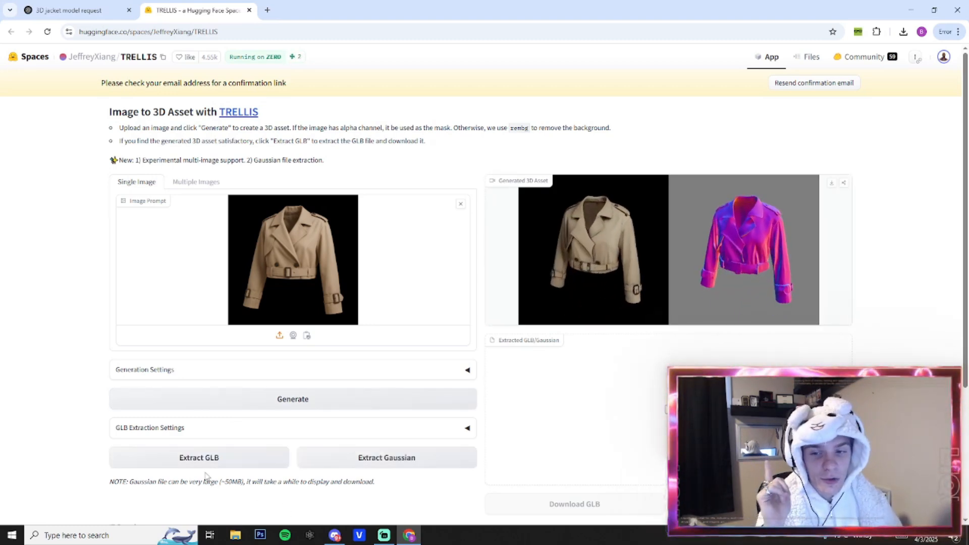
click(198, 457)
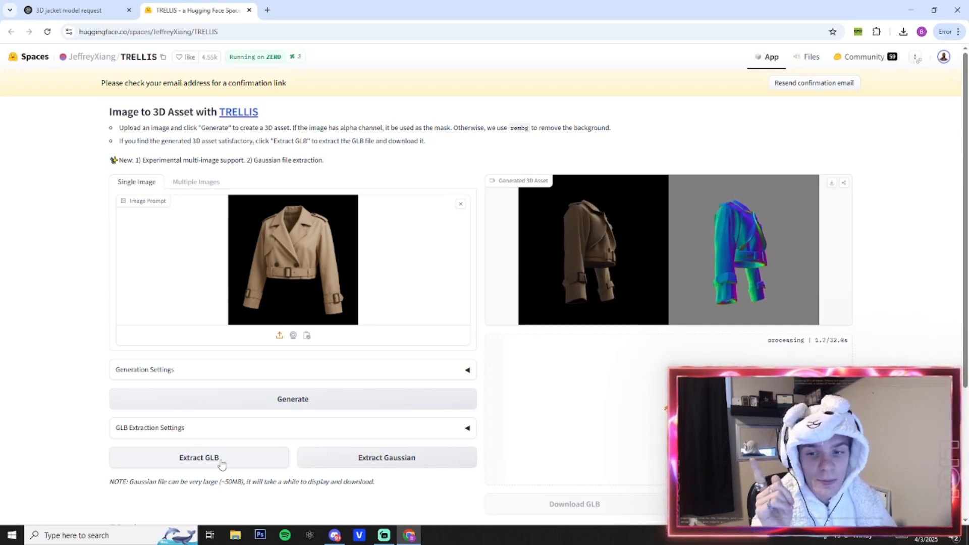
scroll(down, 3)
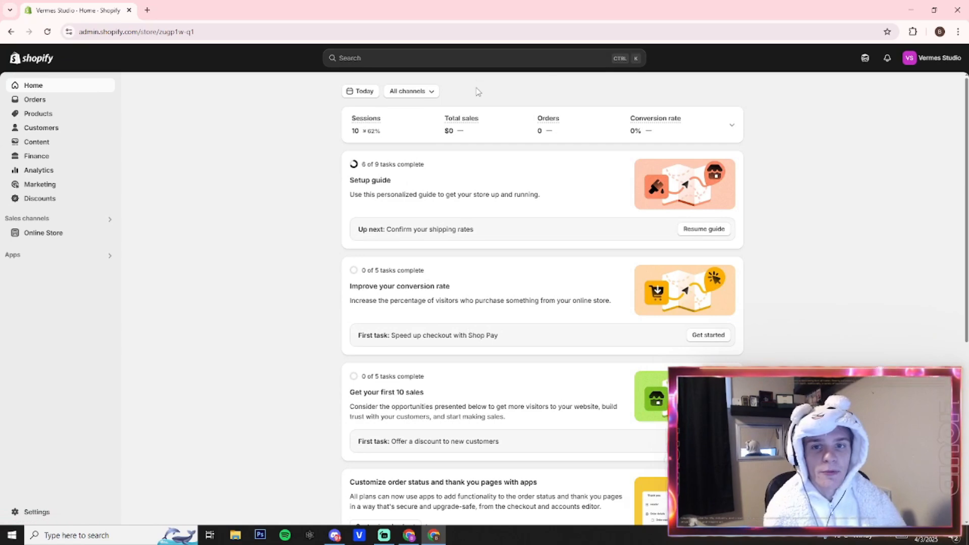
- Upload the sample (2) GLB file to the Shopify Files library
text(f)
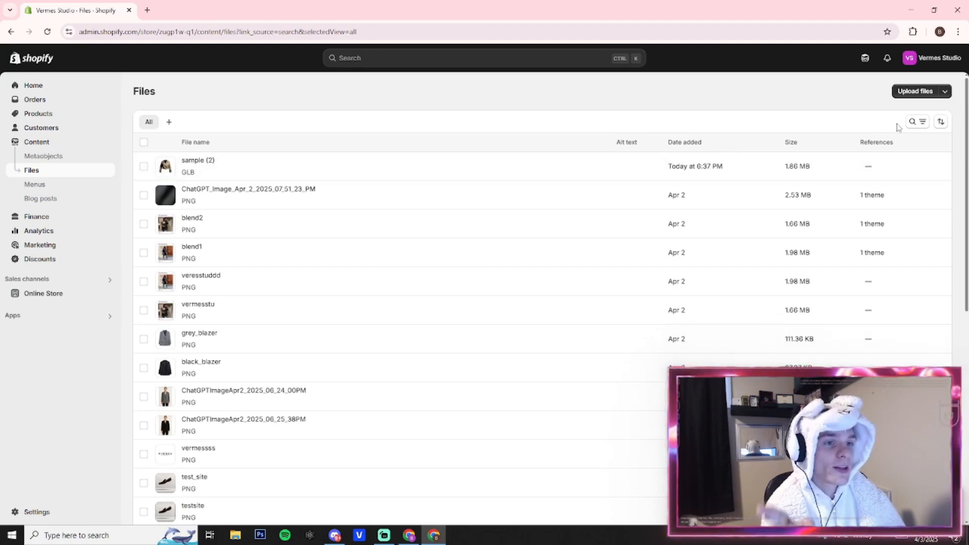
click(915, 91)
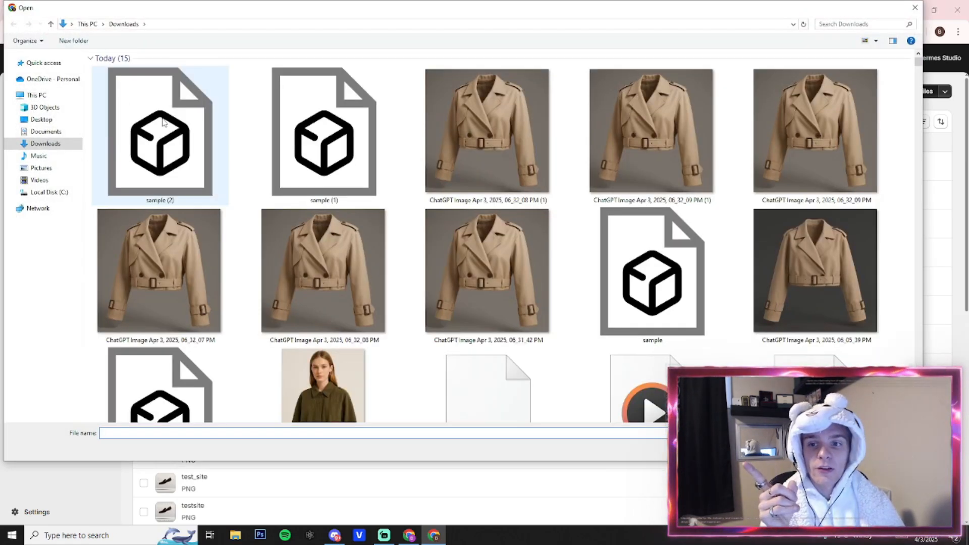
click(160, 136)
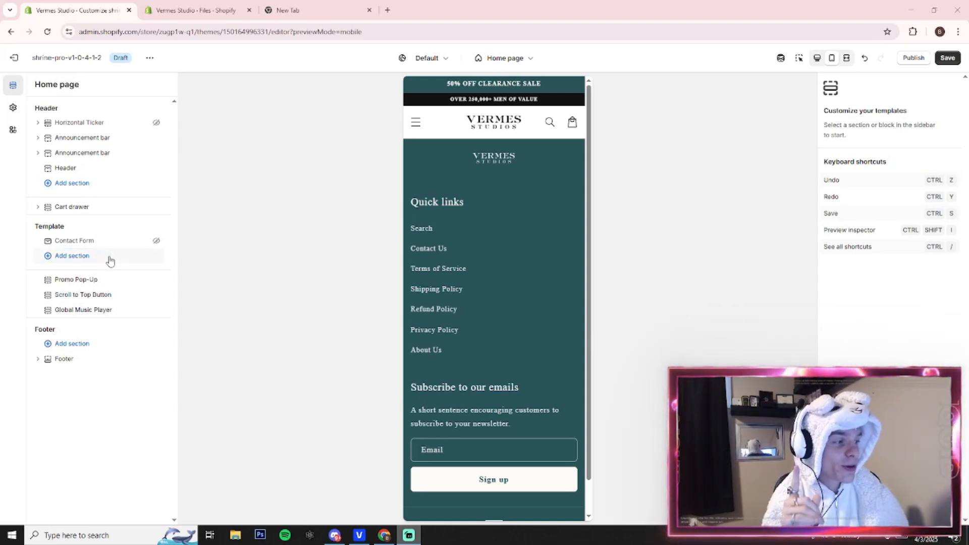
- Add a Custom Liquid section to the home page template
click(71, 255)
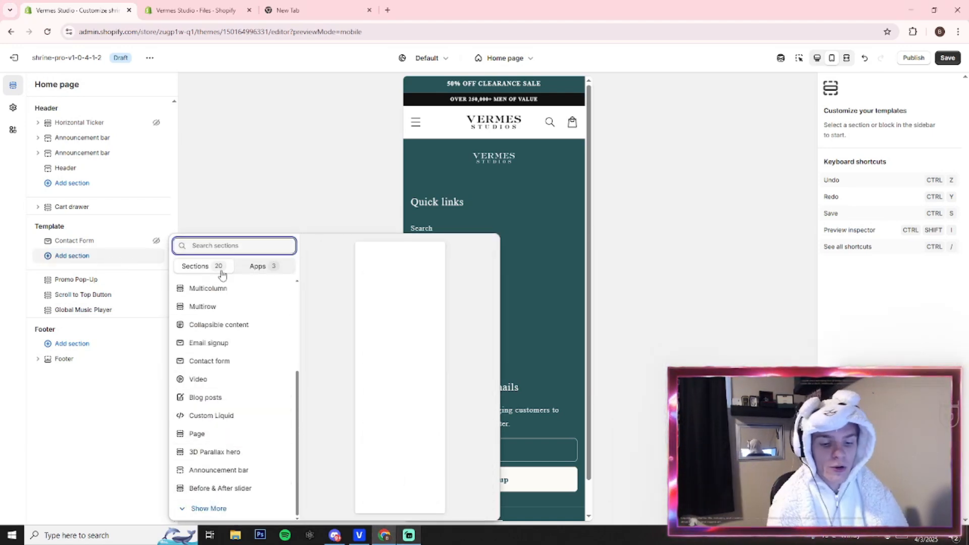
text(cust)
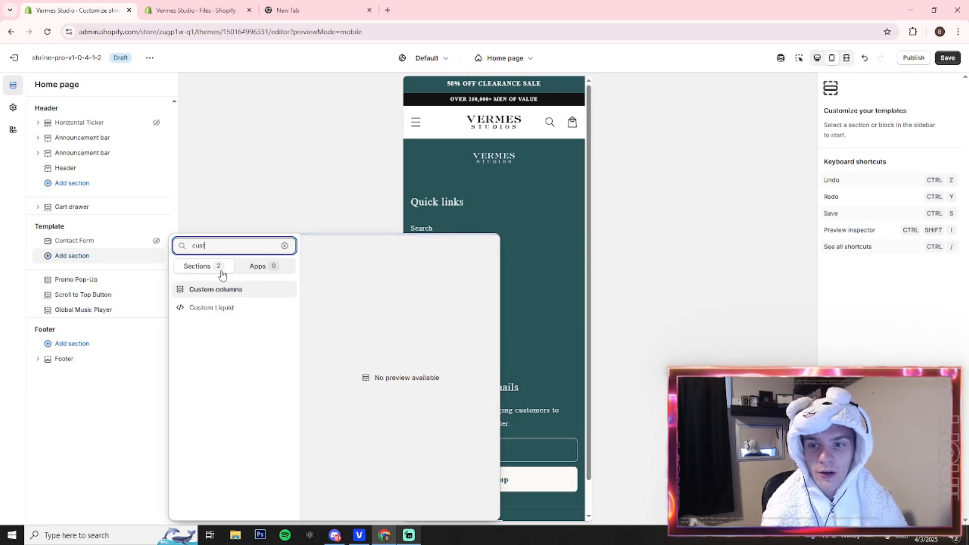
click(212, 308)
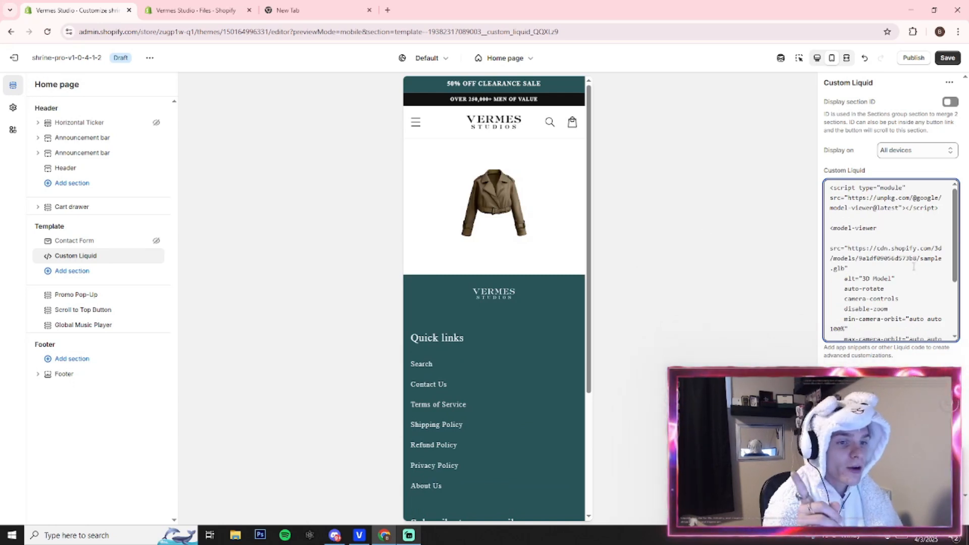
- Copy the sample (2) GLB file link and select the model URL in the embed code
click(196, 10)
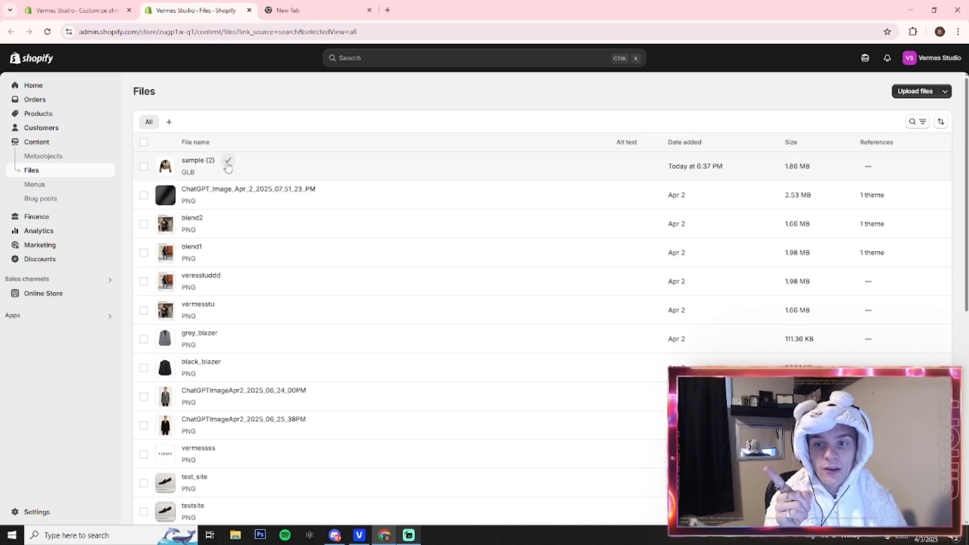
click(75, 10)
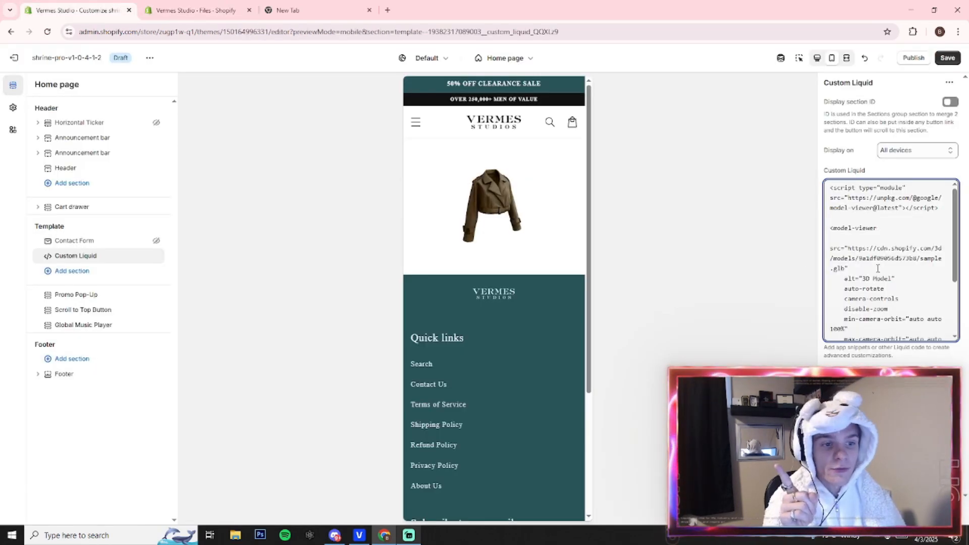
double_click(890, 258)
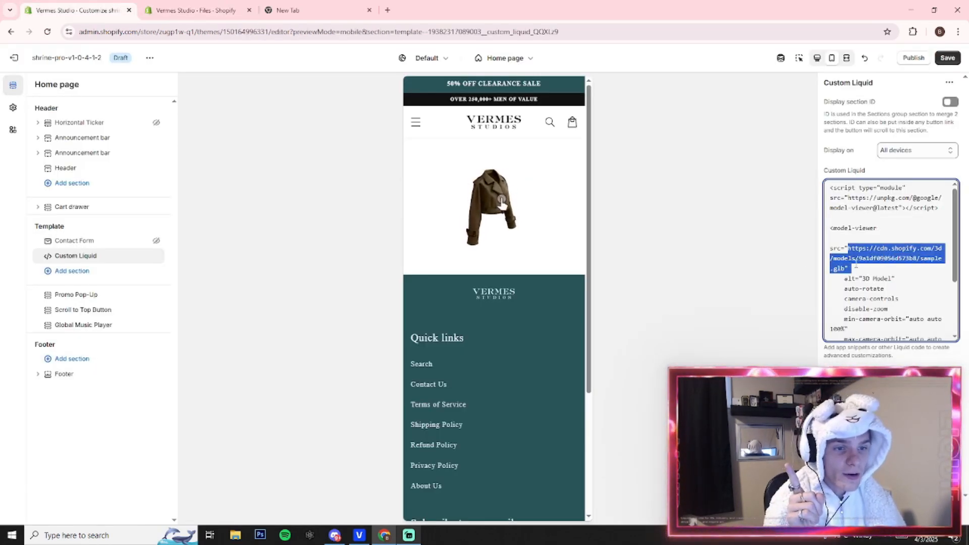